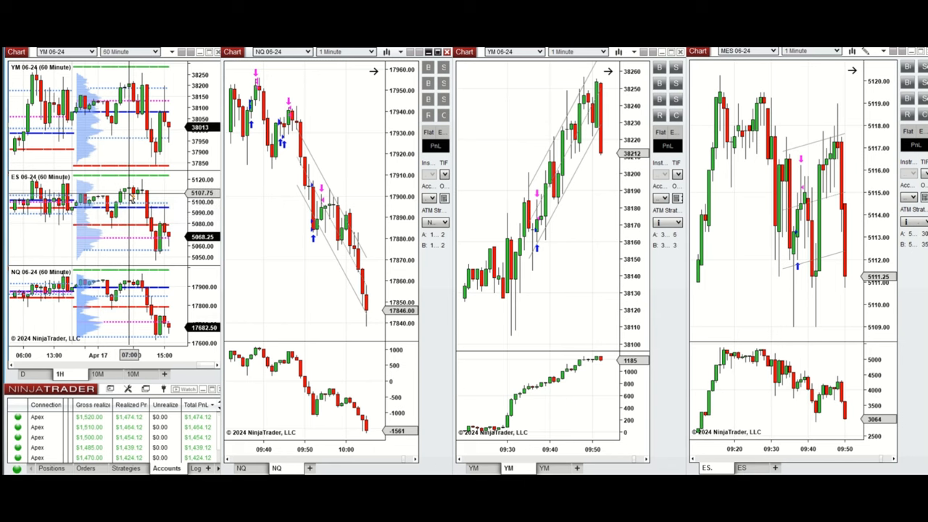
Step: Switch the combined YM, ES and NQ macro chart to the 10M interval tab
{"action": "left_click", "coordinate": [129, 52]}
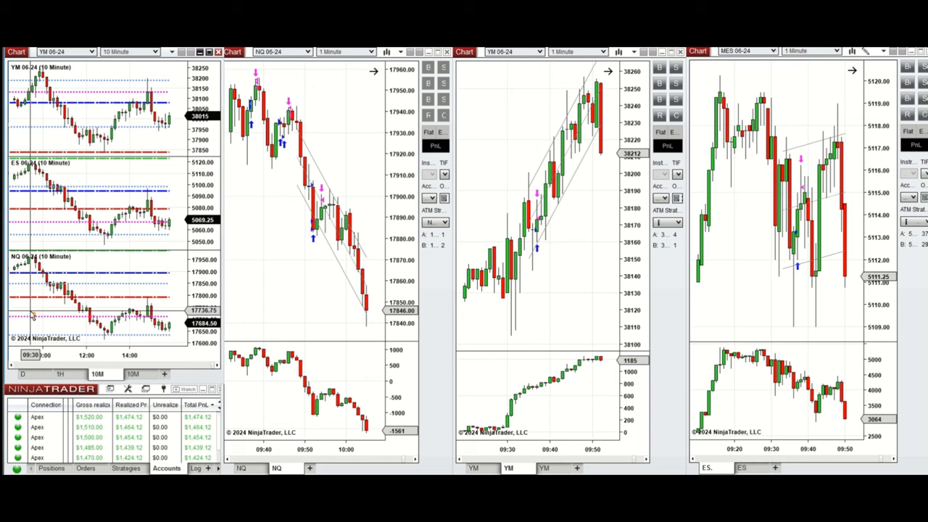